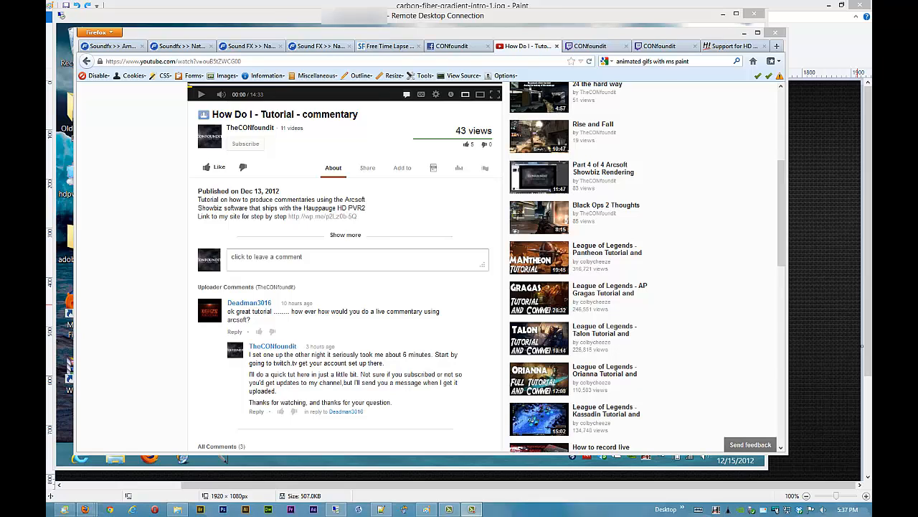
mouse_move(500, 353)
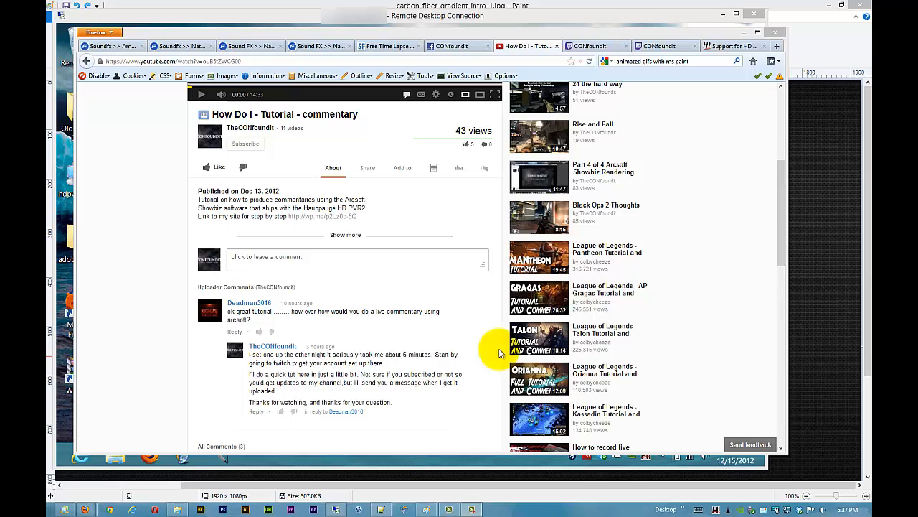
mouse_move(319, 352)
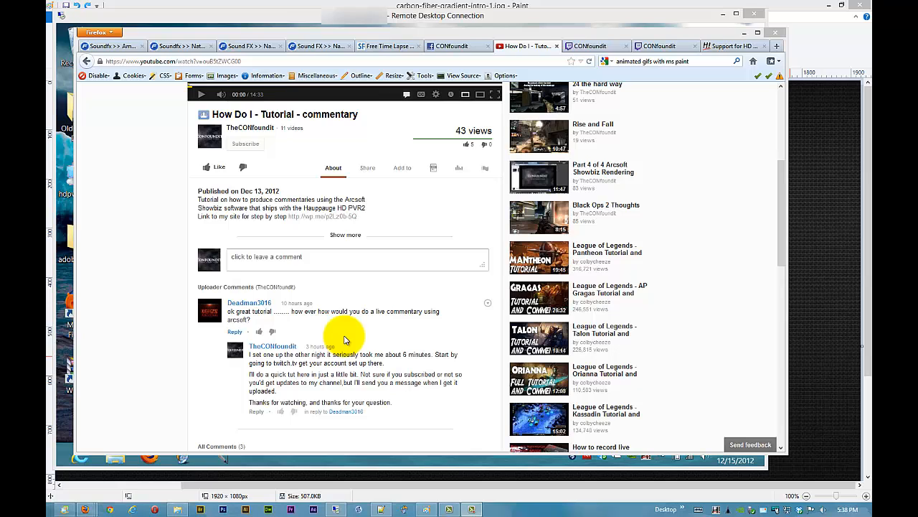
mouse_move(730, 46)
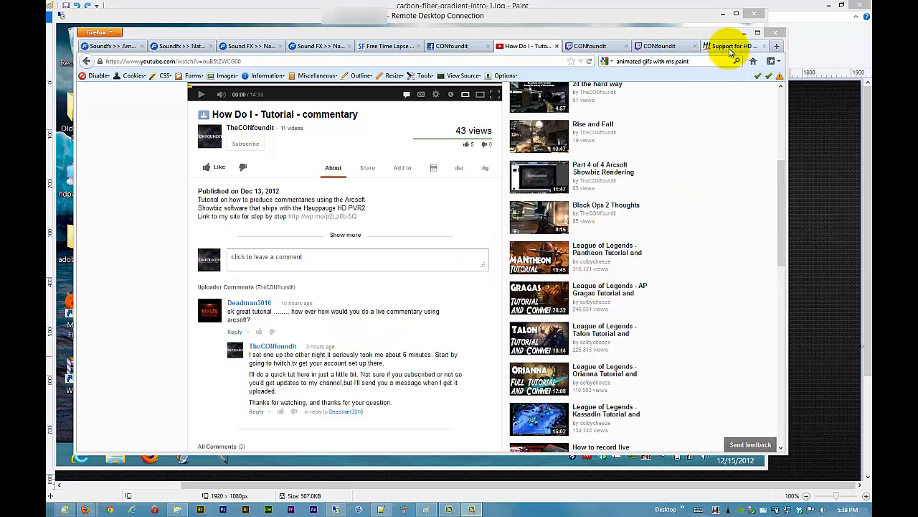
- Read the HD PVR 2 Gaming Edition beta StreamEez download and setup tips
left_click(729, 46)
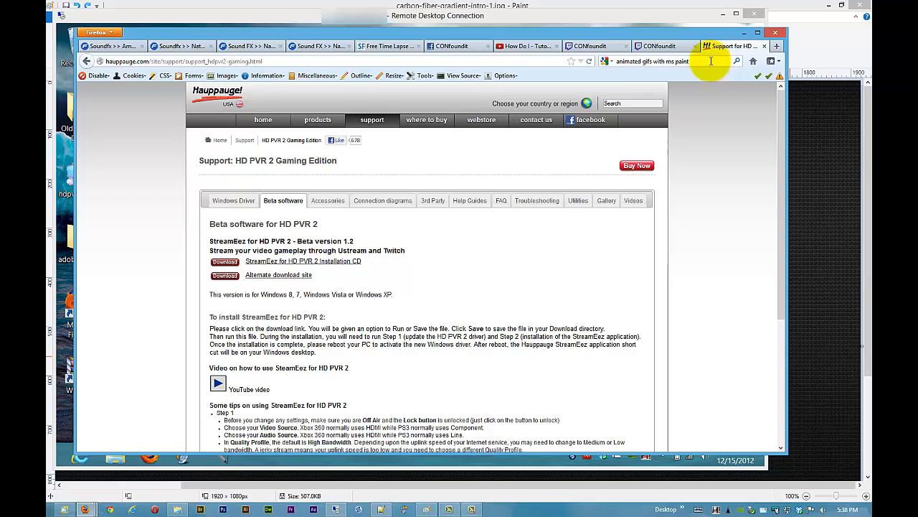
mouse_move(372, 119)
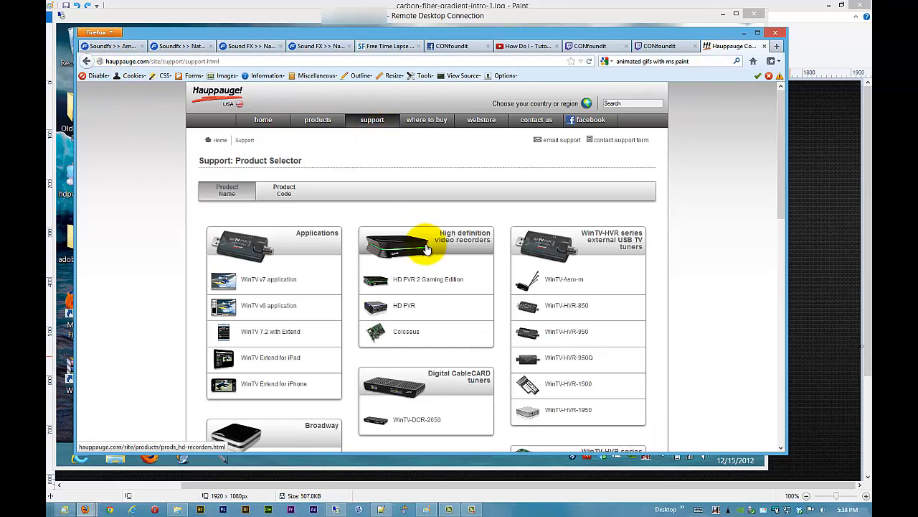
left_click(428, 279)
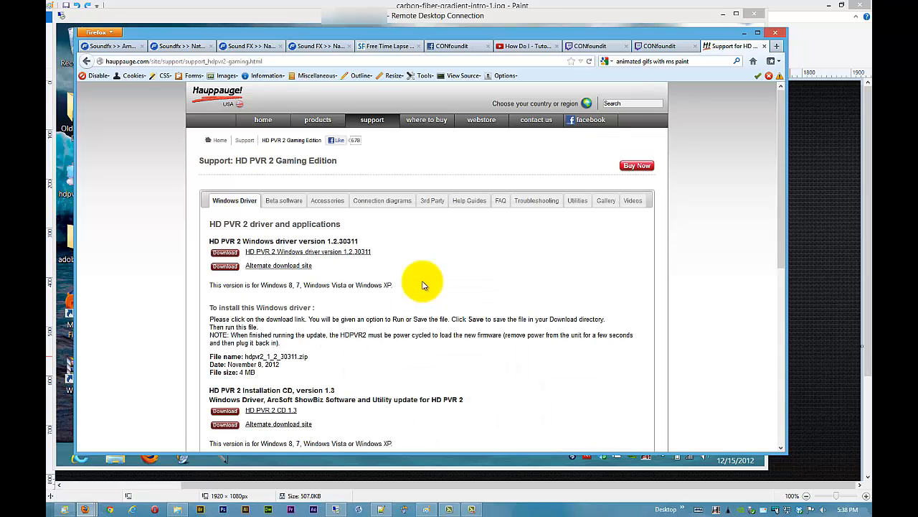
mouse_move(359, 305)
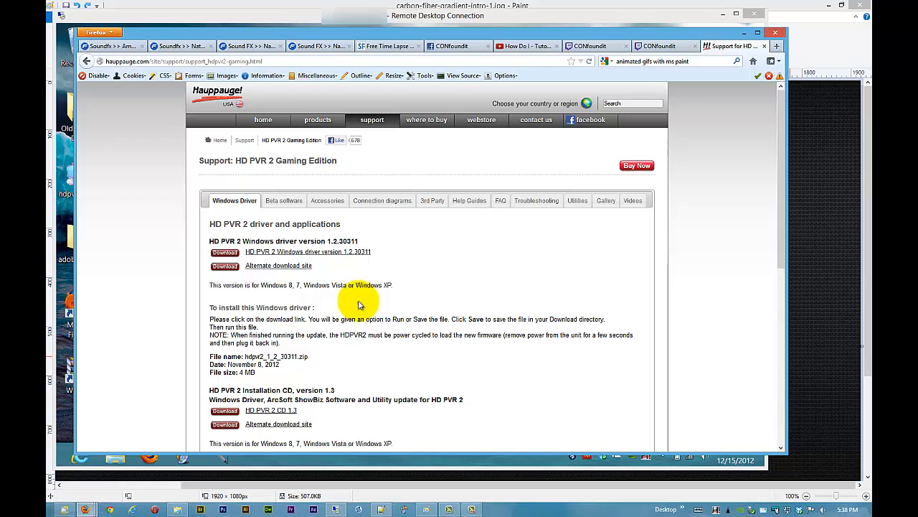
left_click(284, 200)
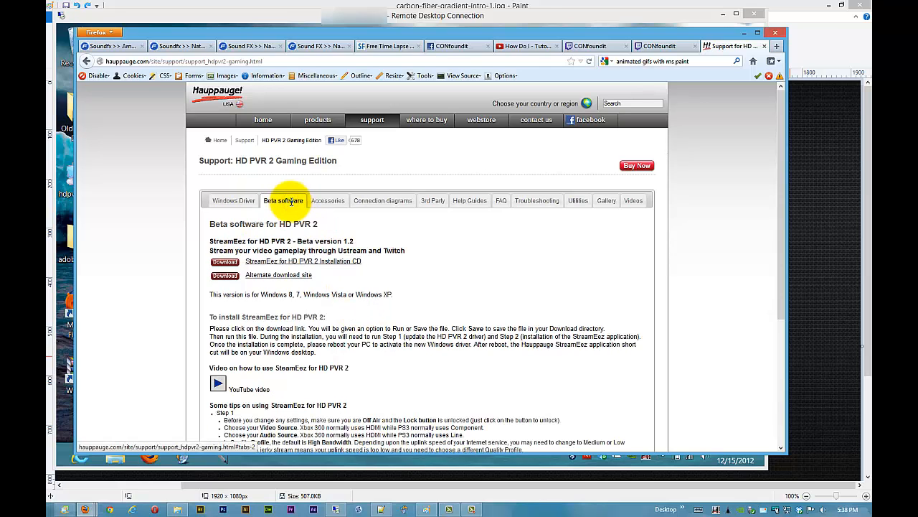
mouse_move(291, 267)
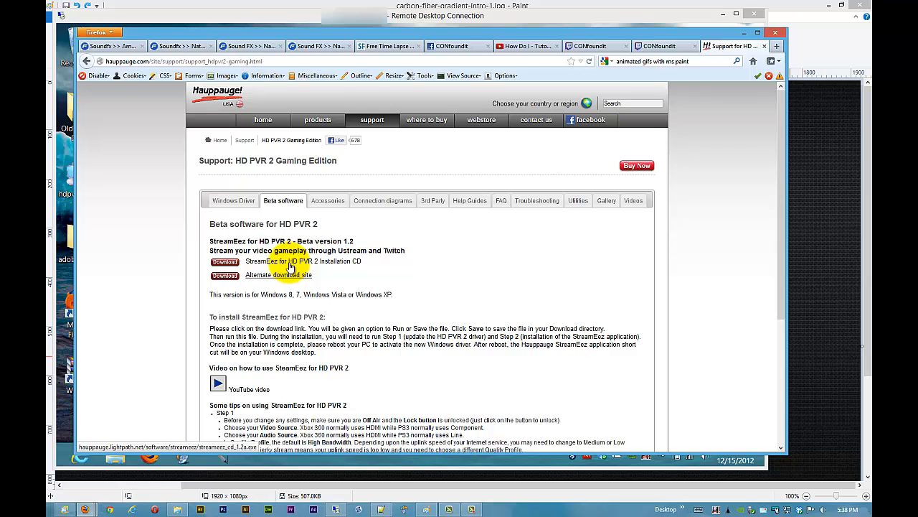
scroll("down", 3)
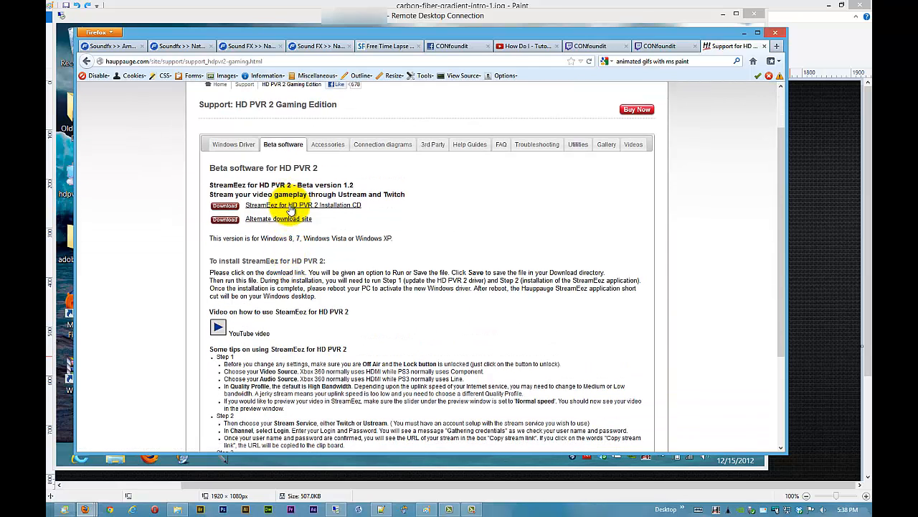
mouse_move(290, 225)
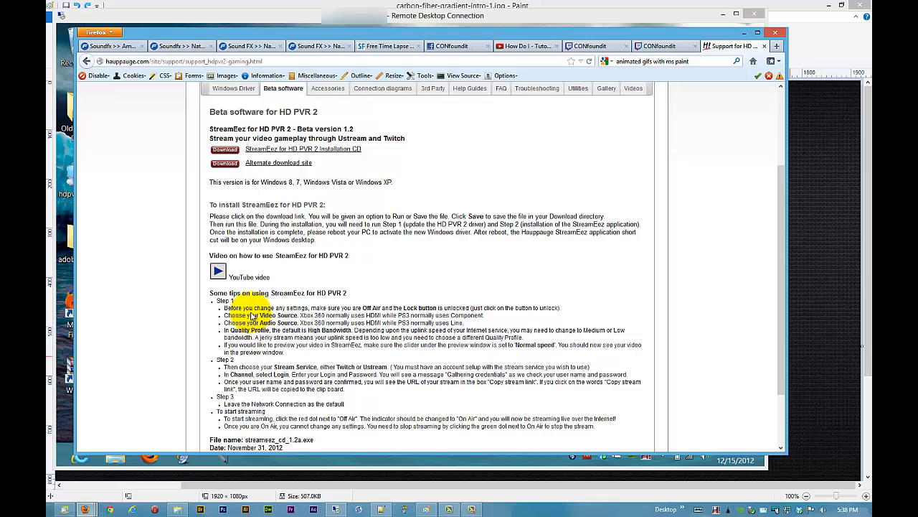
scroll("down", 3)
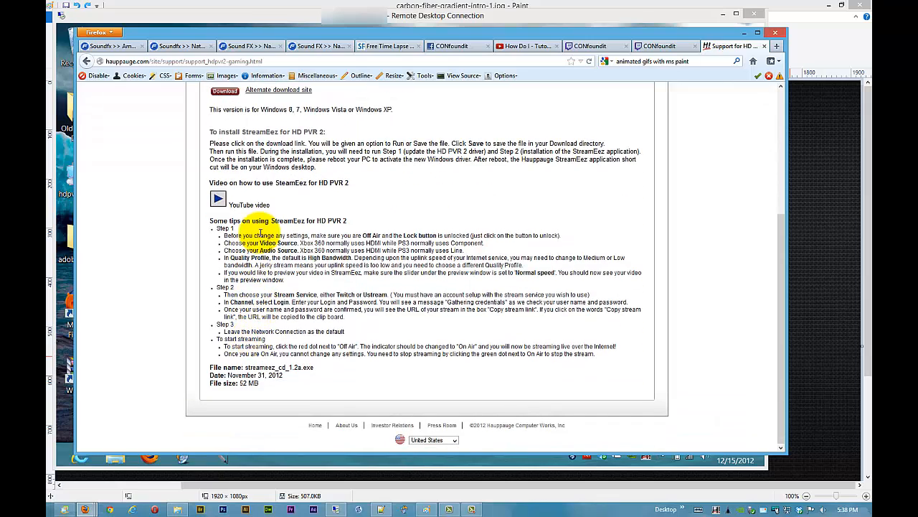
scroll("up", 3)
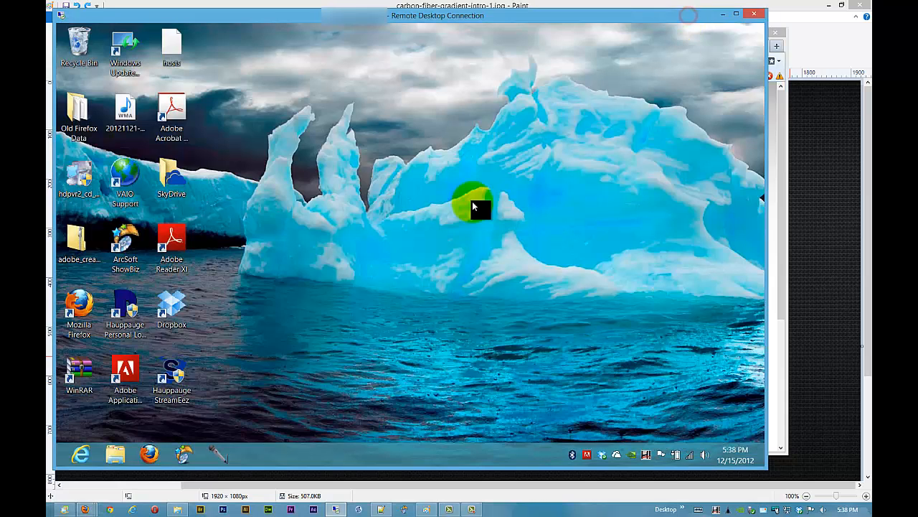
- Launch StreamEez from its desktop shortcut and approve the User Account Control prompt
left_click(171, 376)
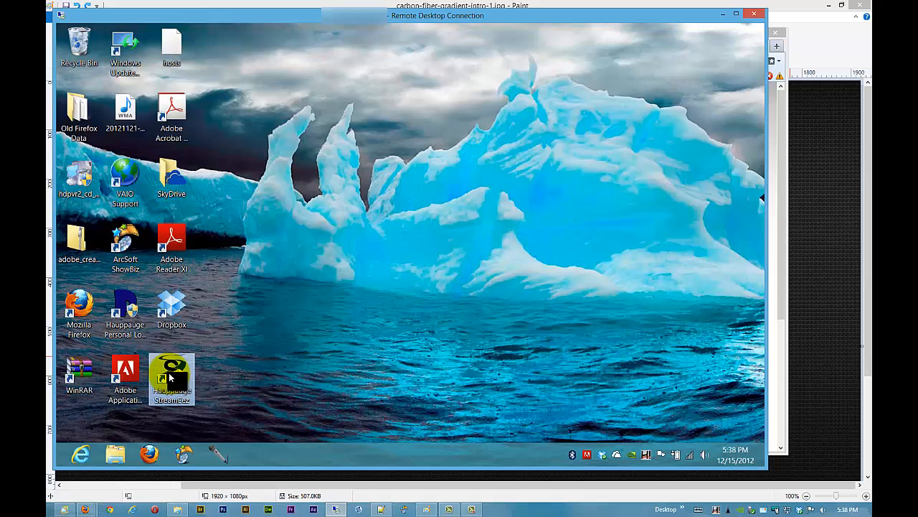
double_click(171, 373)
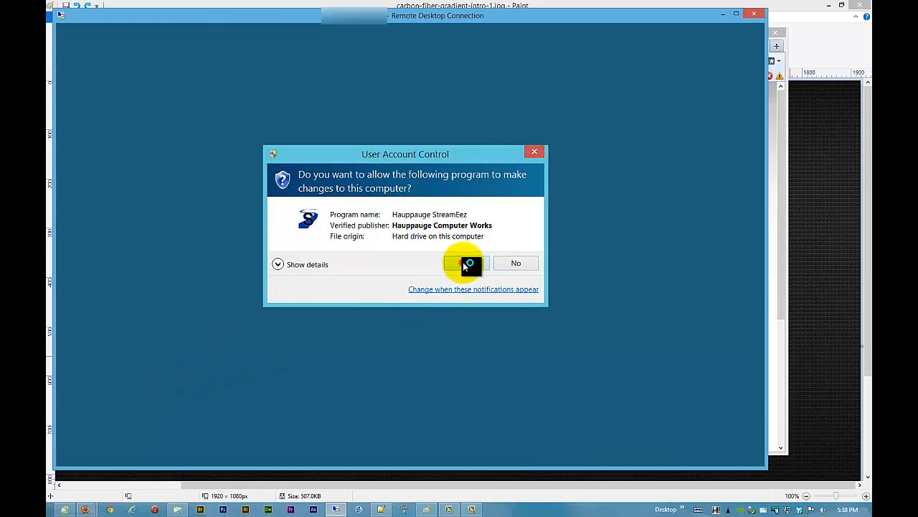
left_click(465, 262)
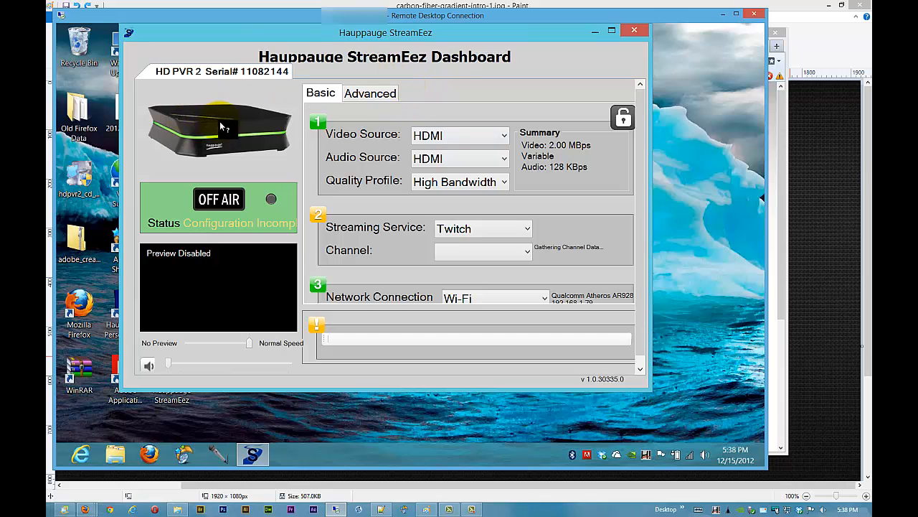
- Confirm HDMI video/audio source and keep the High Bandwidth quality profile
left_click(219, 199)
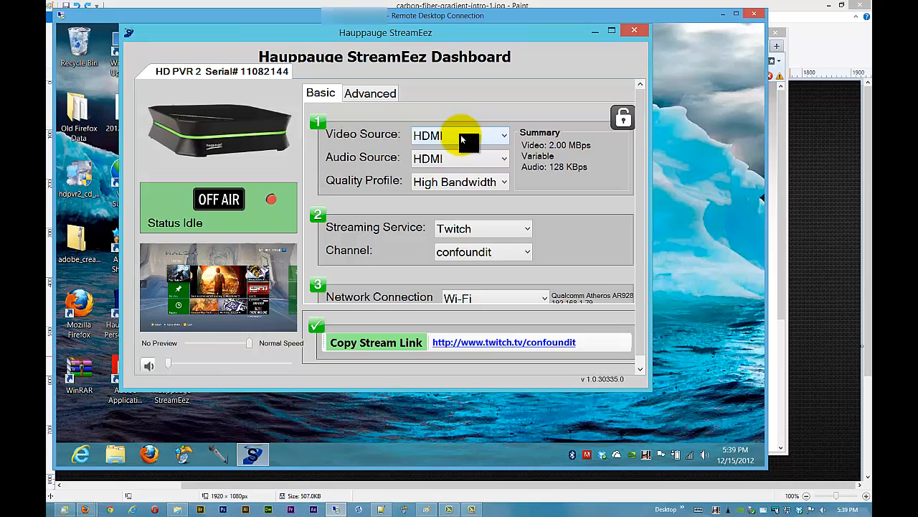
mouse_move(450, 159)
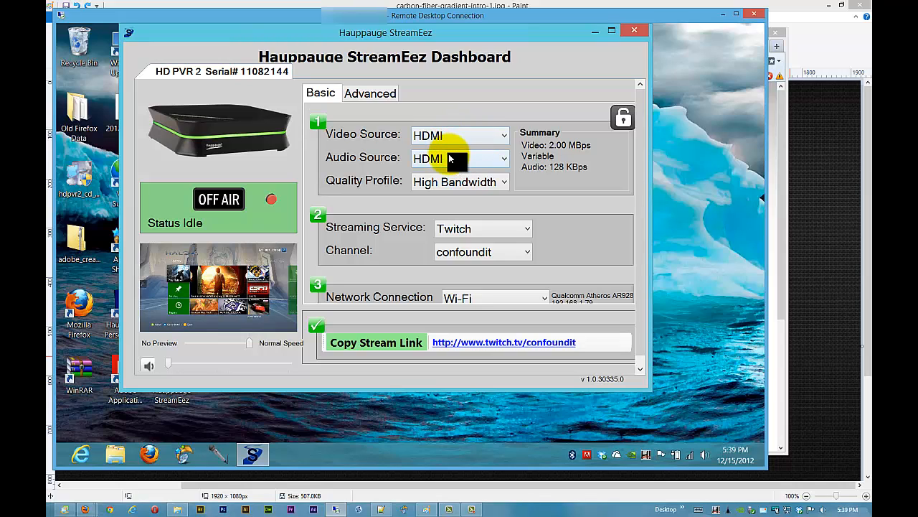
mouse_move(477, 187)
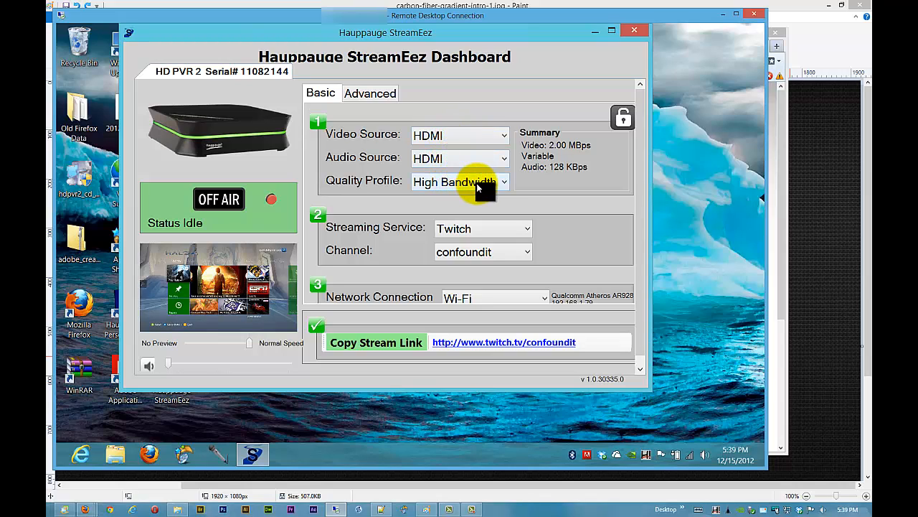
left_click(504, 180)
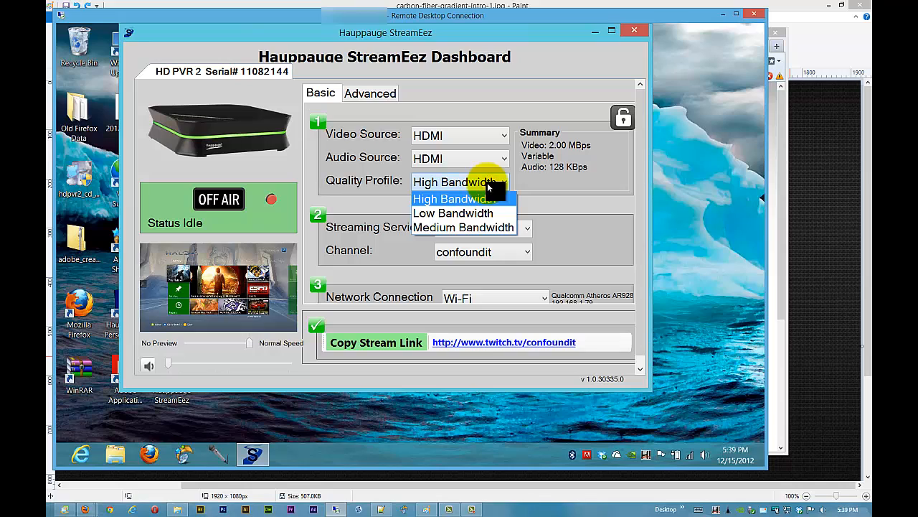
left_click(455, 199)
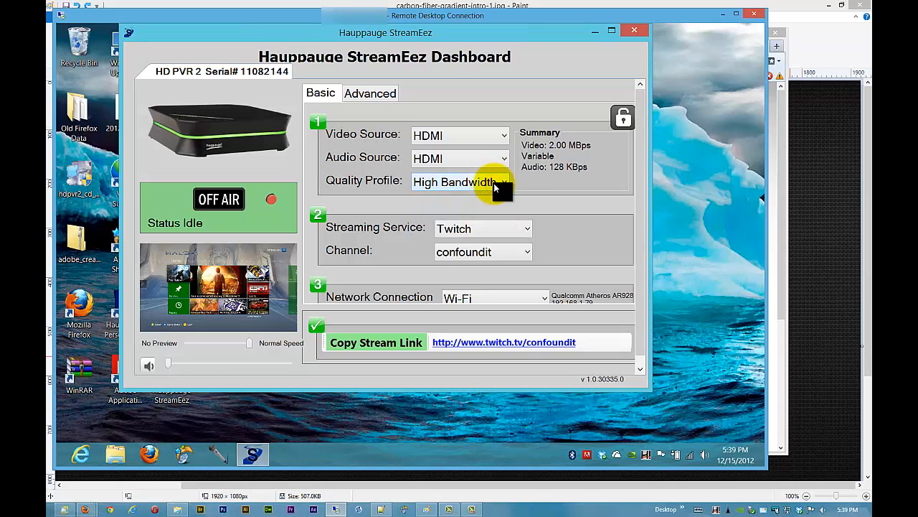
mouse_move(652, 391)
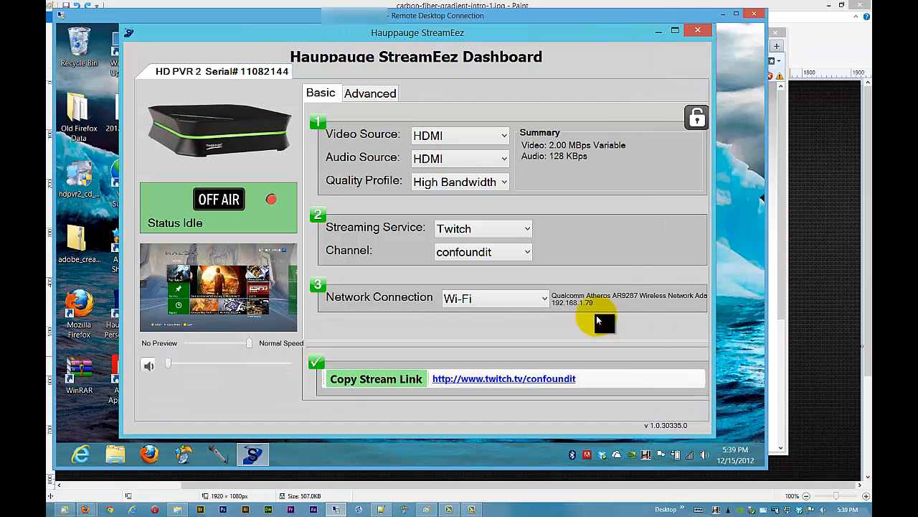
mouse_move(521, 275)
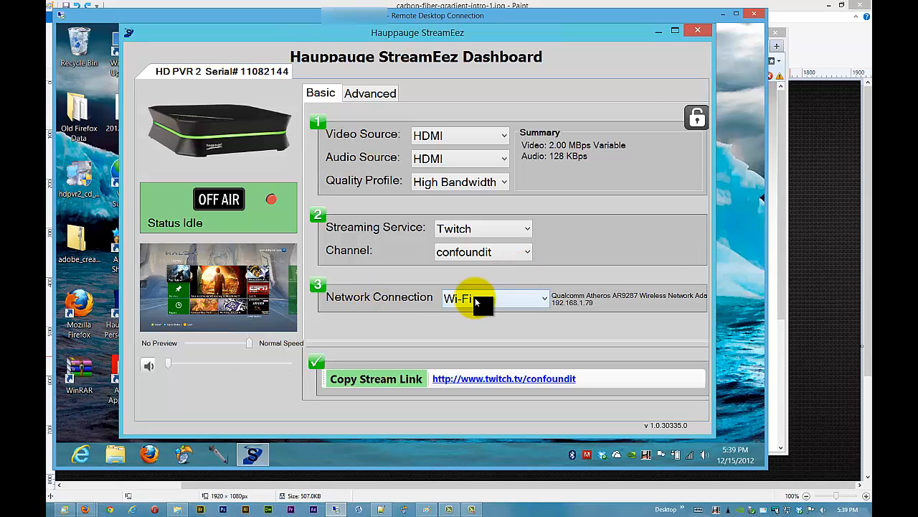
mouse_move(481, 359)
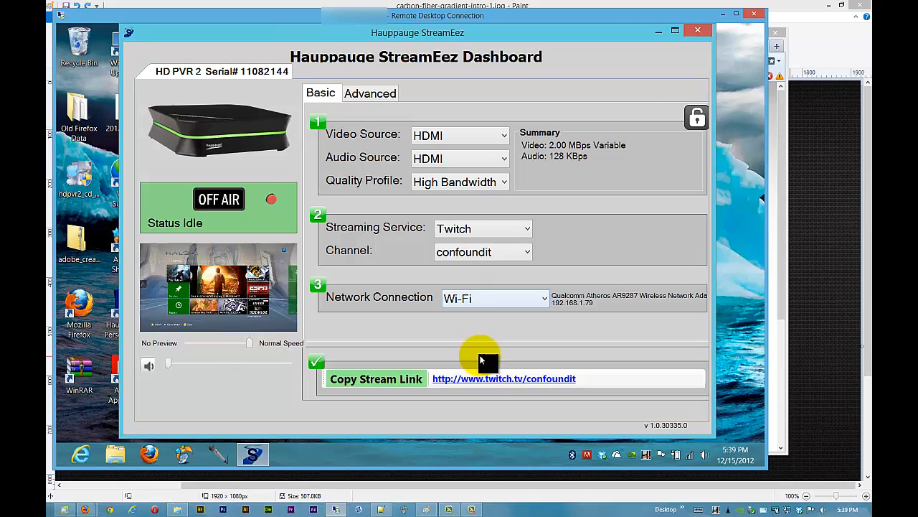
mouse_move(594, 386)
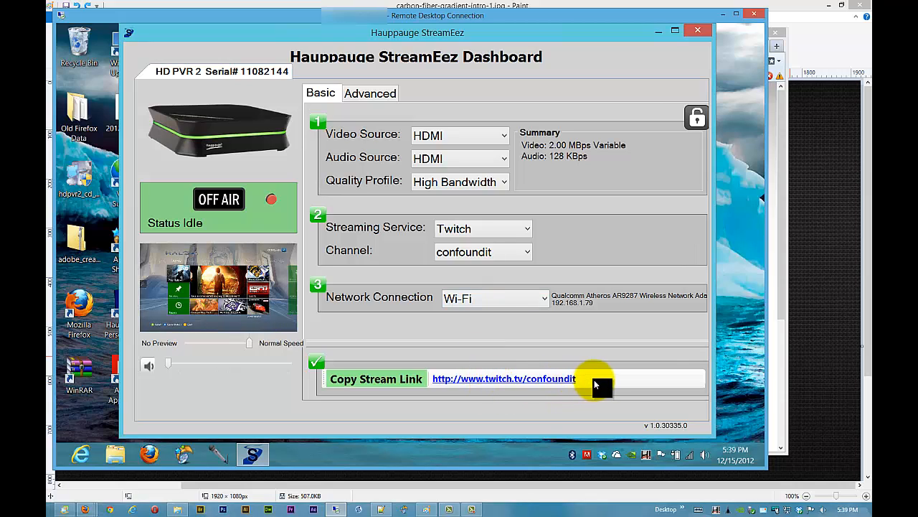
mouse_move(524, 380)
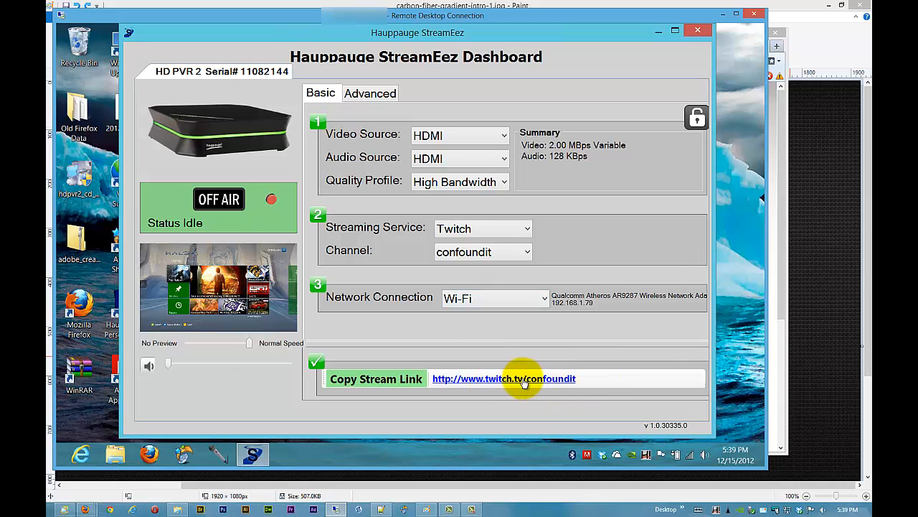
mouse_move(351, 93)
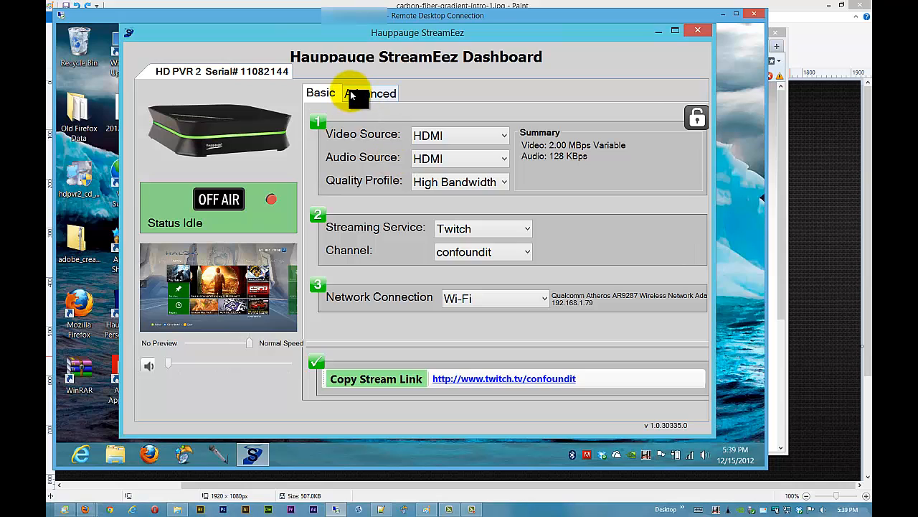
- Compare Ustream and Twitch service profiles, keep Twitch, and view hardware details
left_click(371, 93)
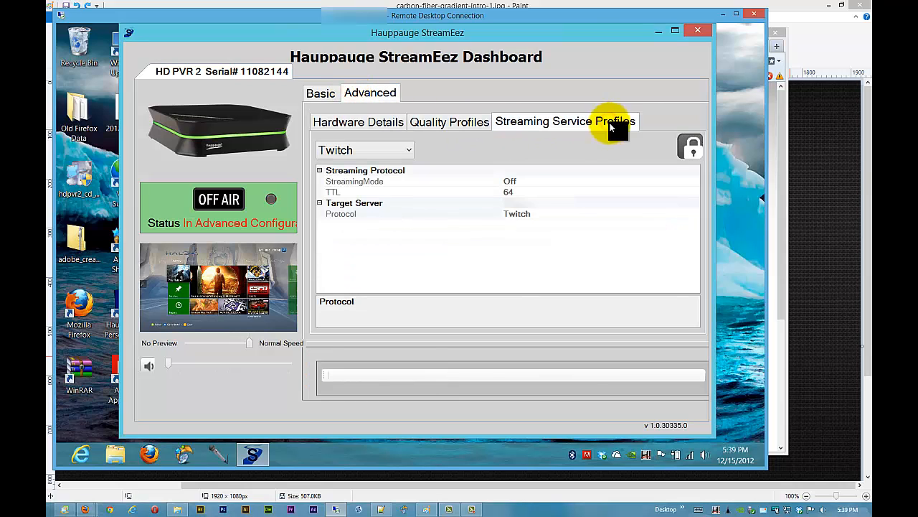
left_click(364, 150)
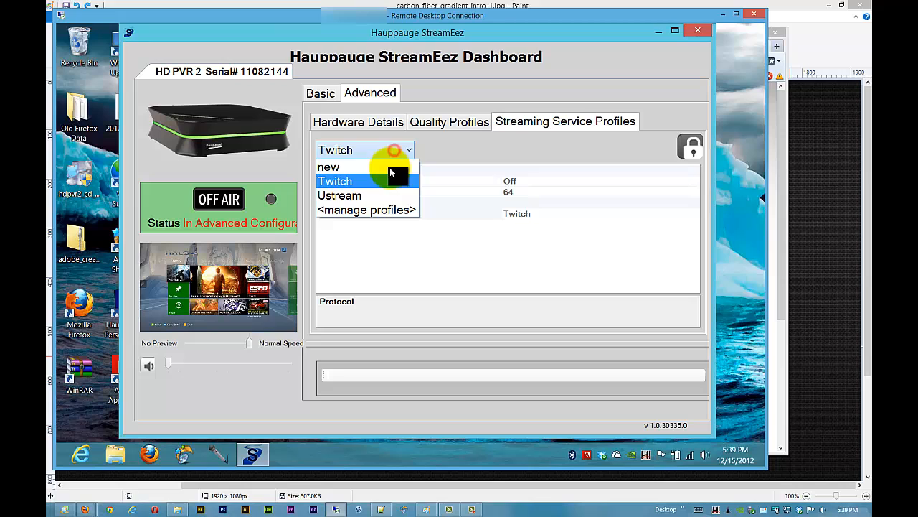
left_click(339, 195)
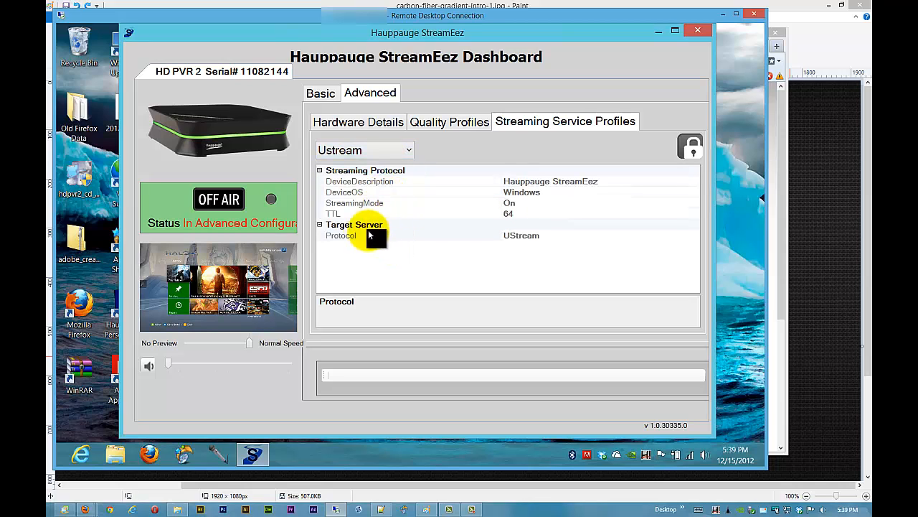
left_click(364, 149)
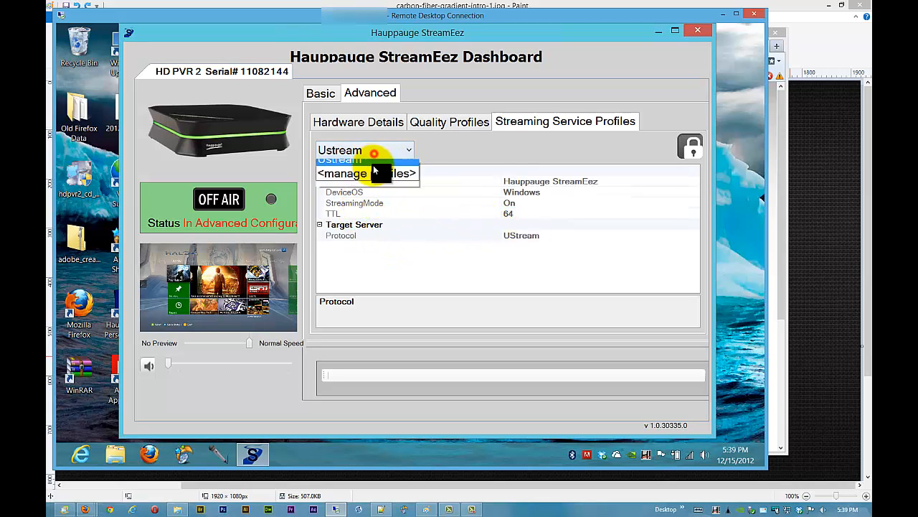
left_click(365, 159)
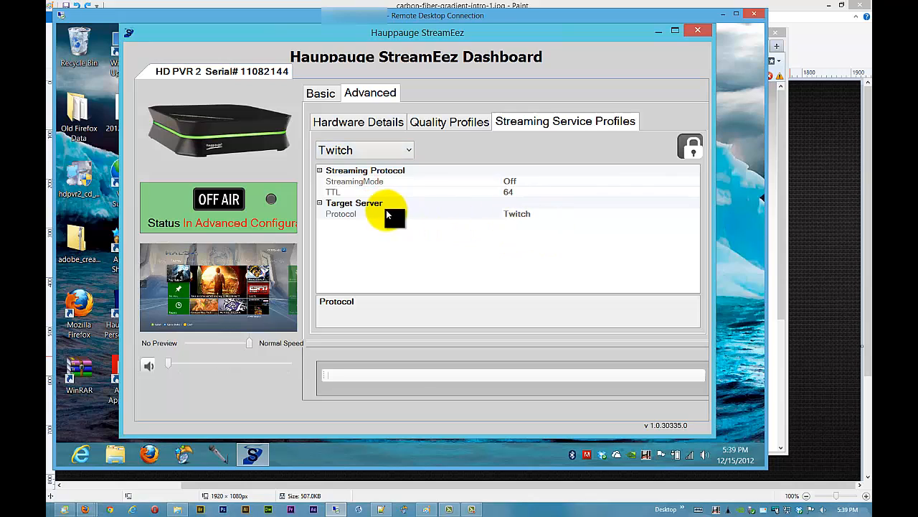
mouse_move(441, 150)
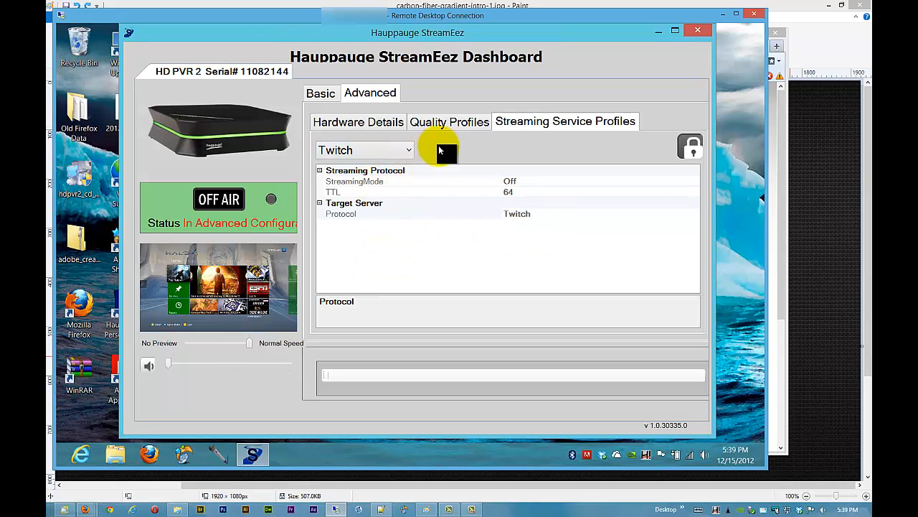
mouse_move(338, 122)
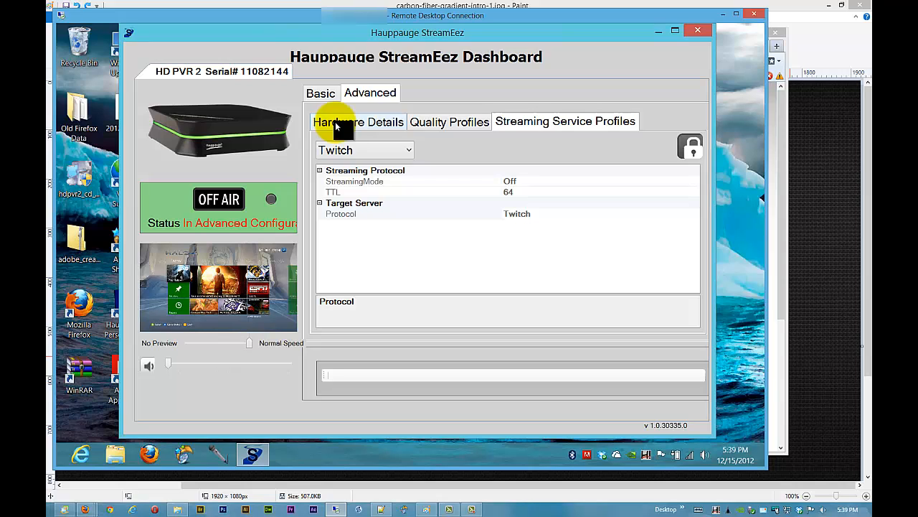
left_click(358, 121)
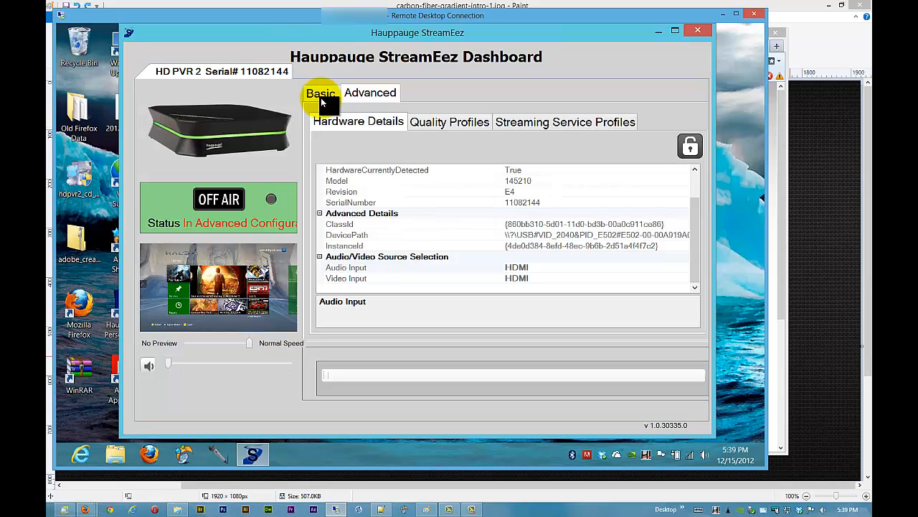
left_click(320, 93)
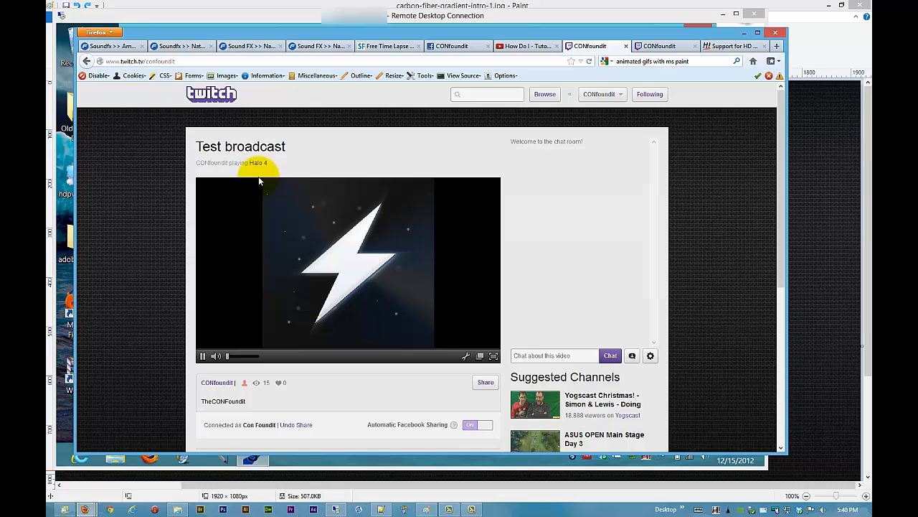
mouse_move(630, 106)
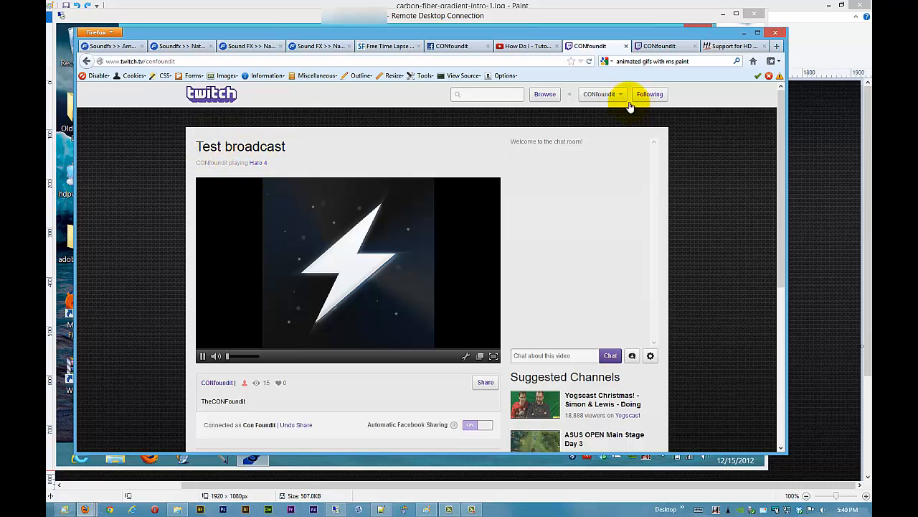
- Open the Twitch account menu on the 'Test broadcast' channel page
left_click(601, 94)
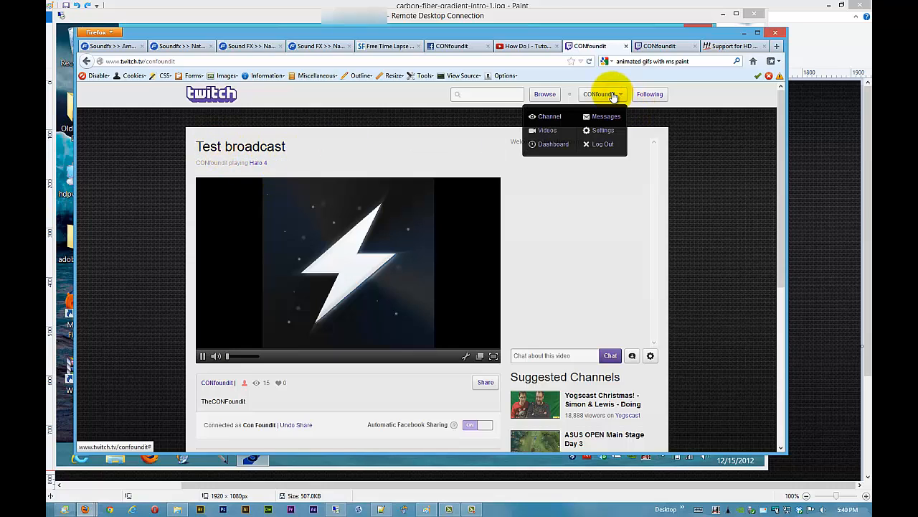
- In the Broadcaster Dashboard, retitle the broadcast 'Deadman3016 Tutorial'
left_click(553, 144)
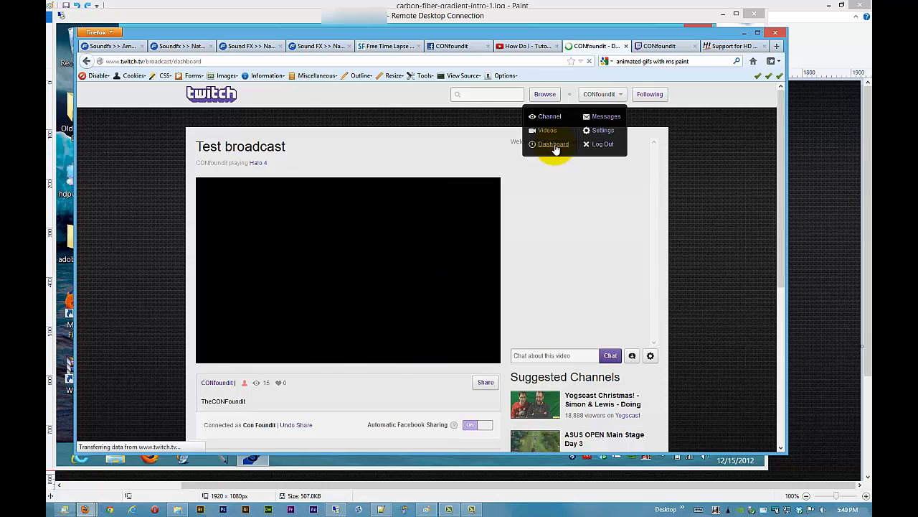
left_click(552, 144)
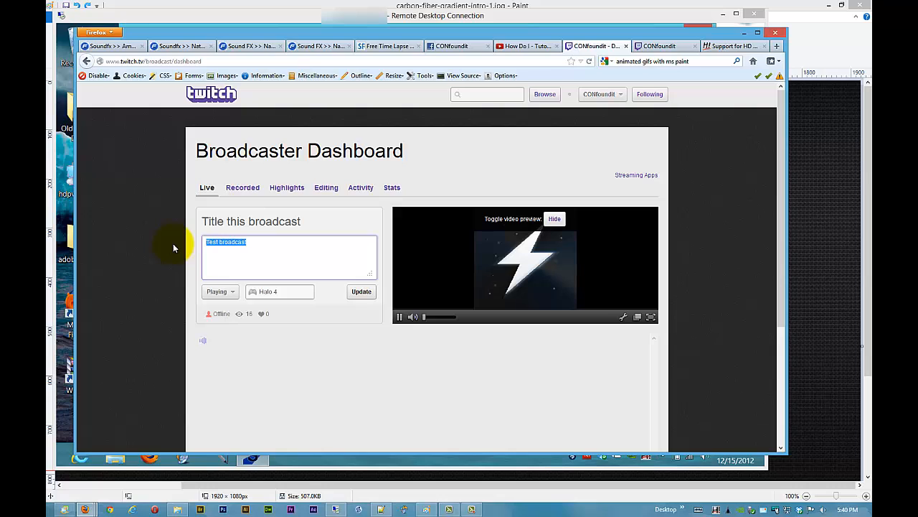
type("Deadman 301")
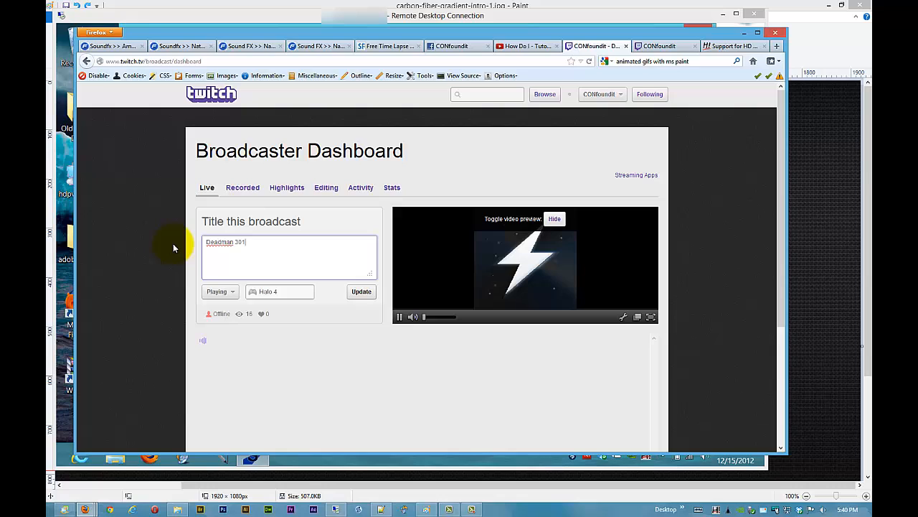
type("6")
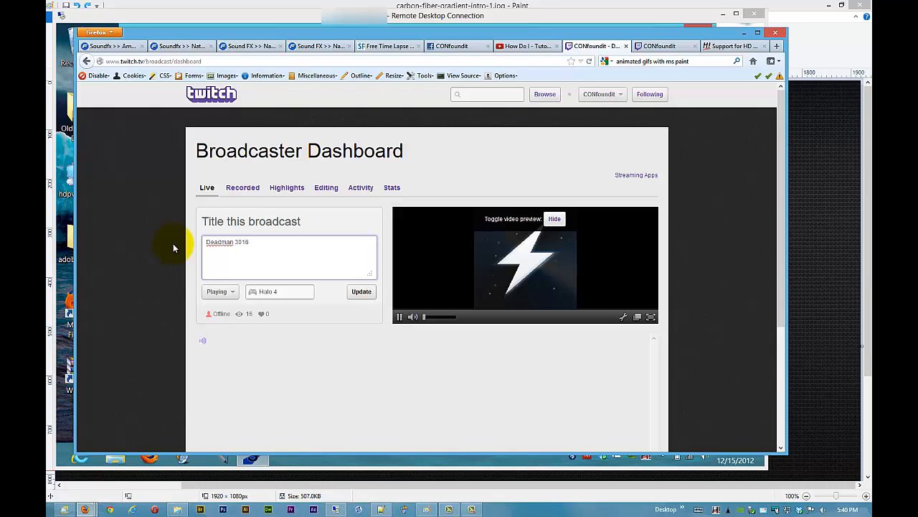
type("Tutorial")
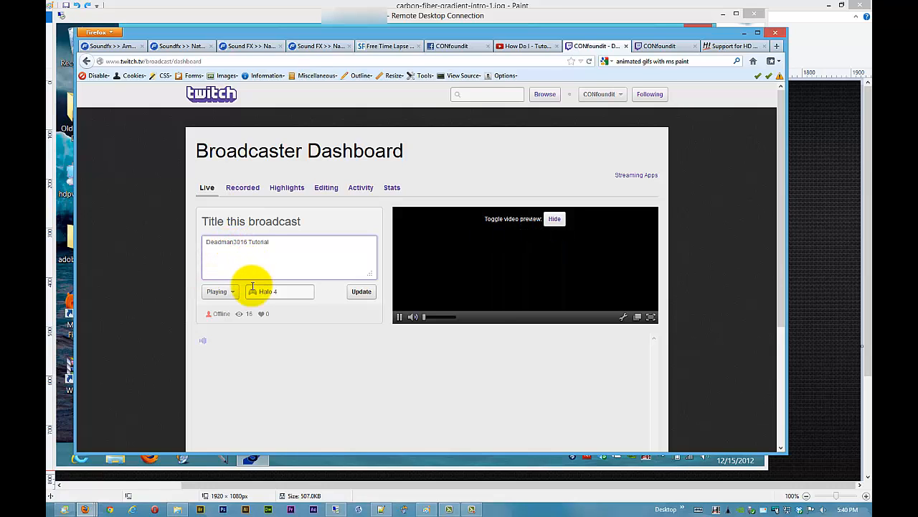
left_click(220, 291)
type("Black")
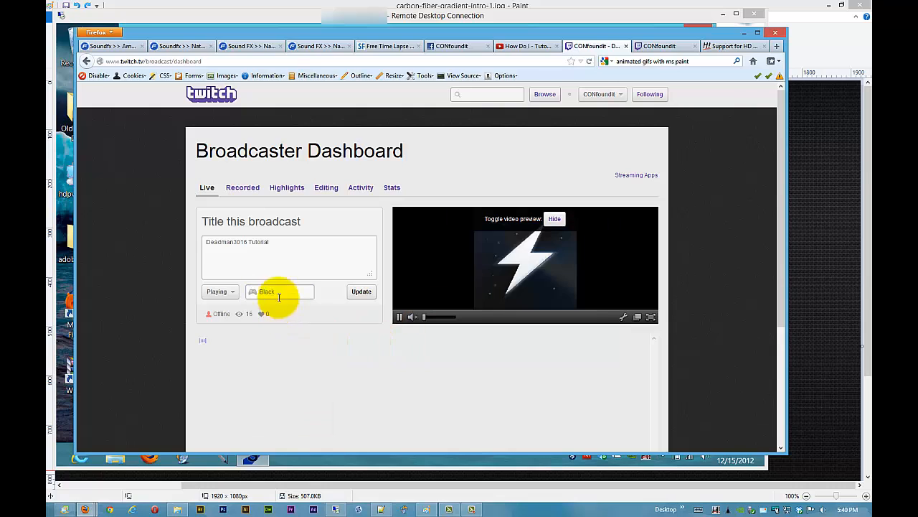
- Choose Halo 4 as the game and save the updated broadcast
type("o")
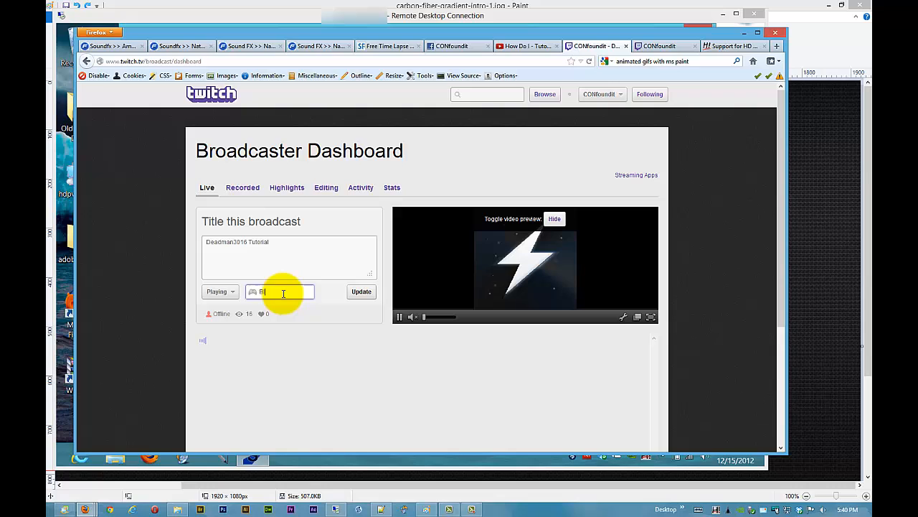
type("Hal")
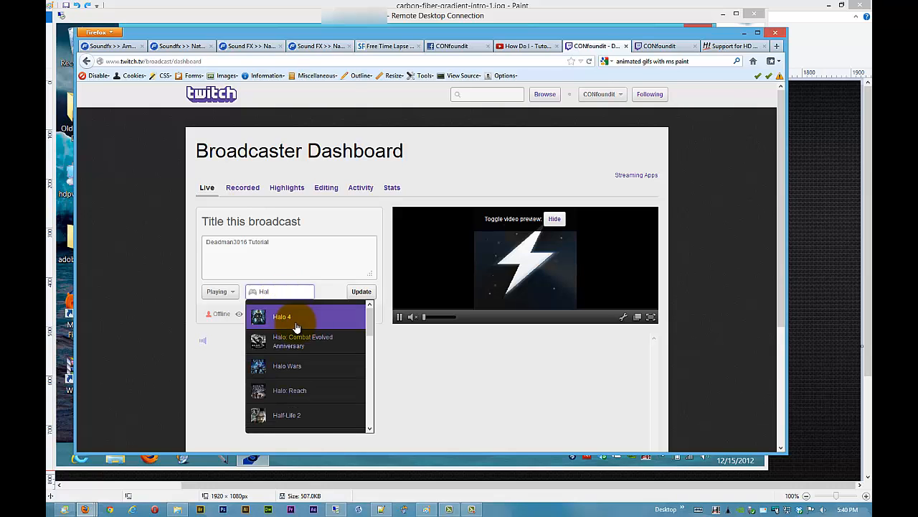
left_click(282, 316)
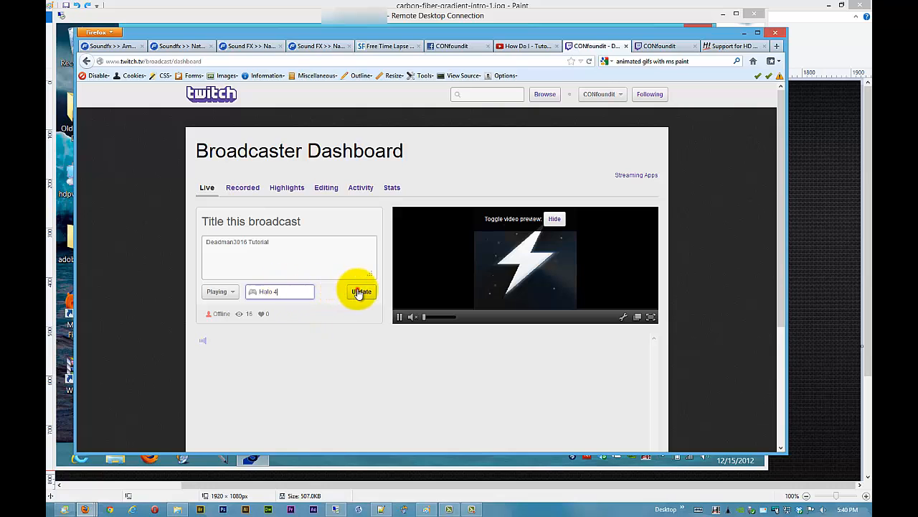
left_click(361, 291)
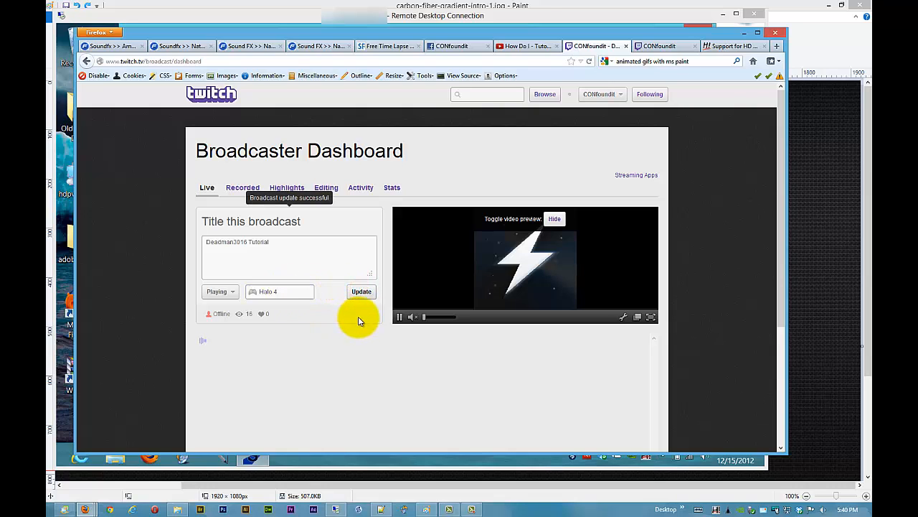
mouse_move(372, 255)
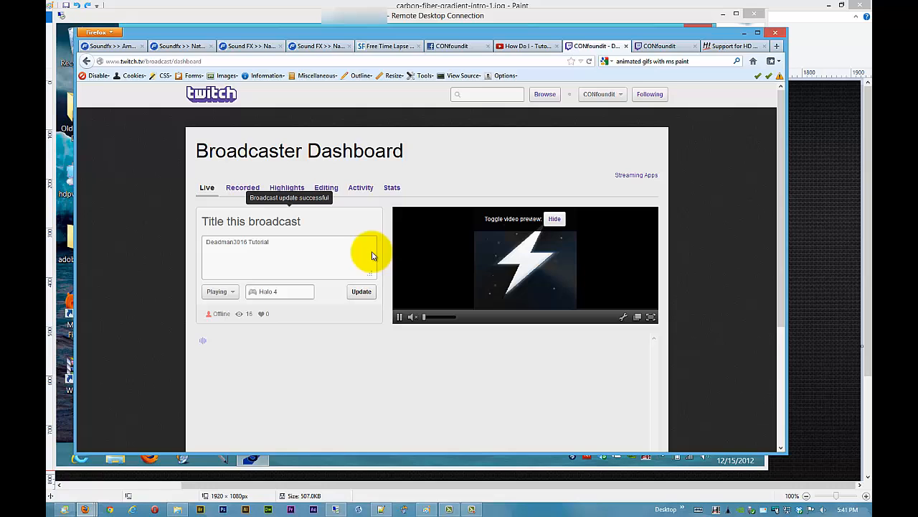
- View the channel page showing 'Deadman3016 Tutorial' playing Halo 4
left_click(601, 94)
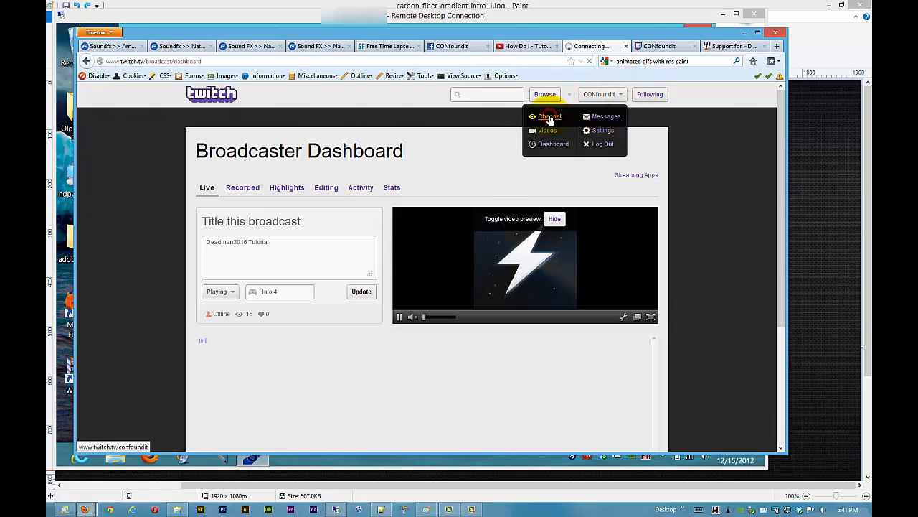
left_click(550, 116)
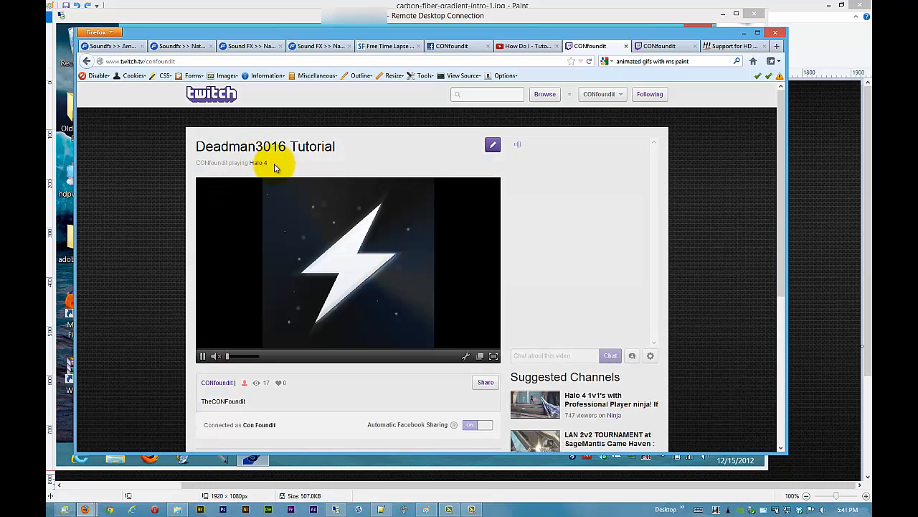
scroll("down", 3)
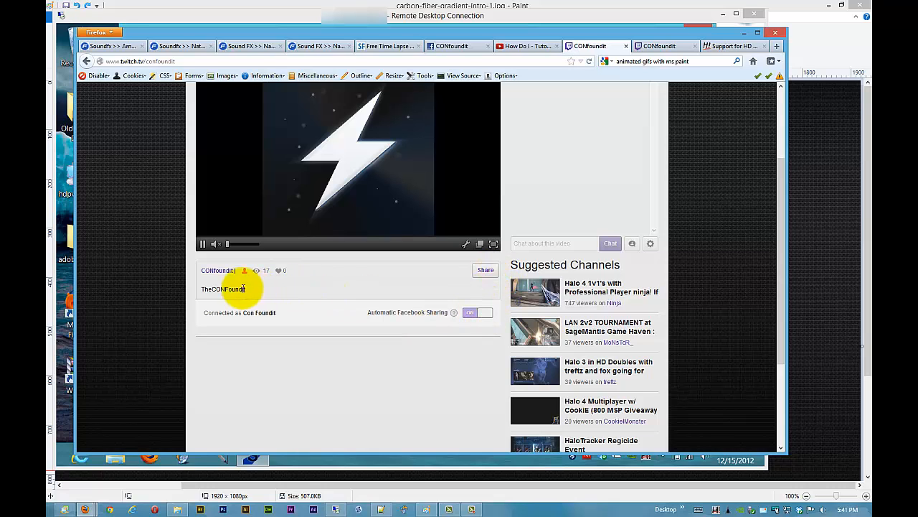
scroll("up", 3)
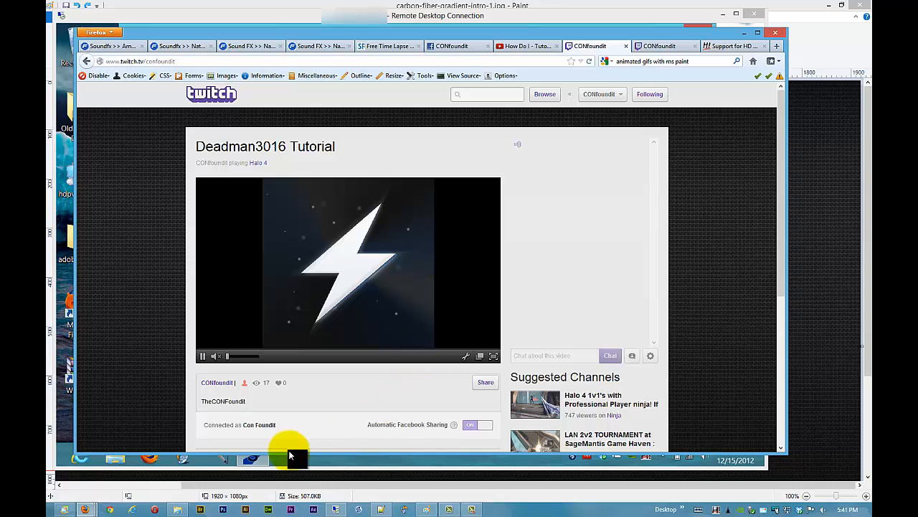
left_click(252, 455)
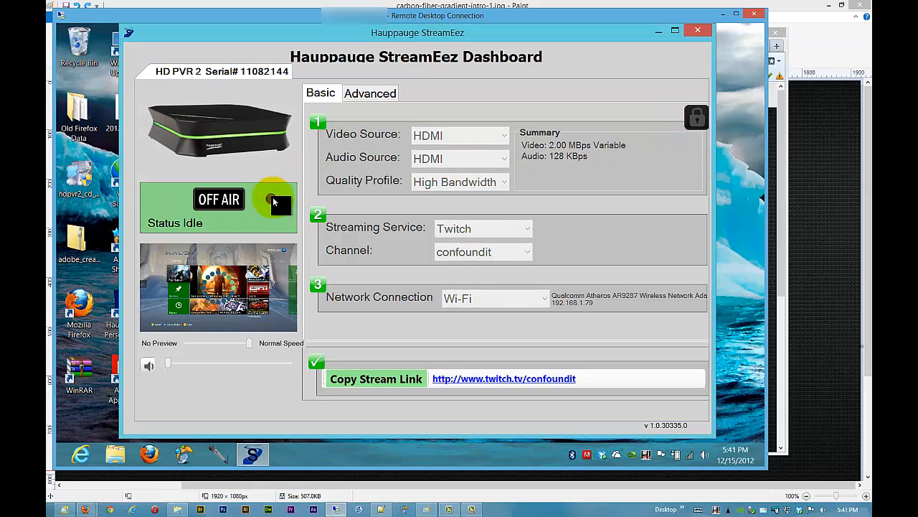
- Switch StreamEez from OFF AIR to start streaming live to Twitch
left_click(272, 199)
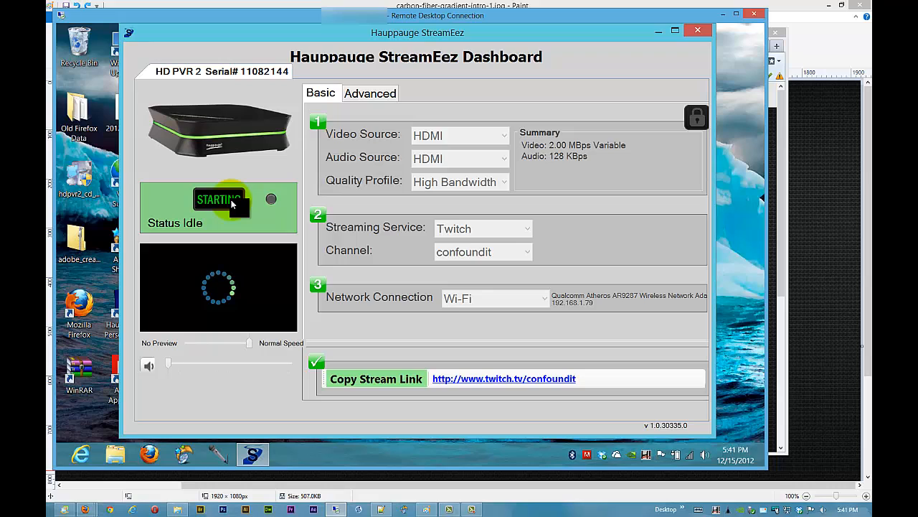
left_click(219, 199)
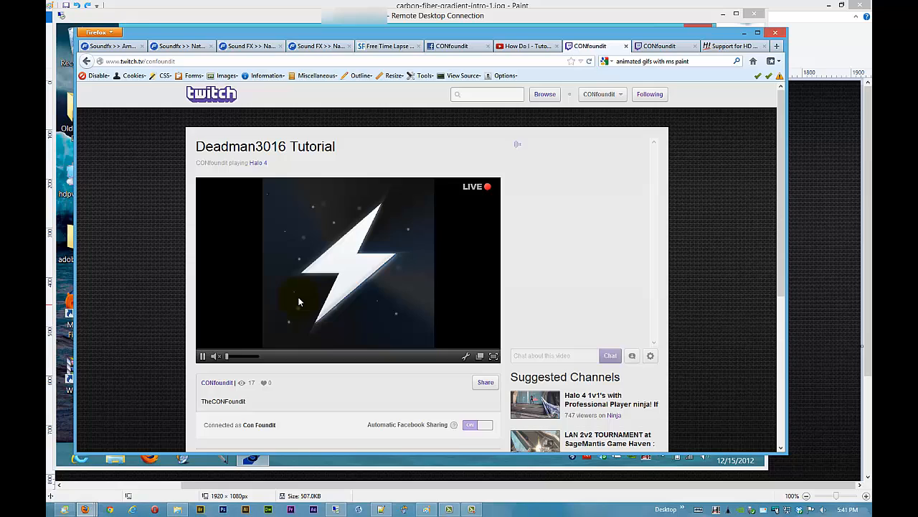
mouse_move(267, 163)
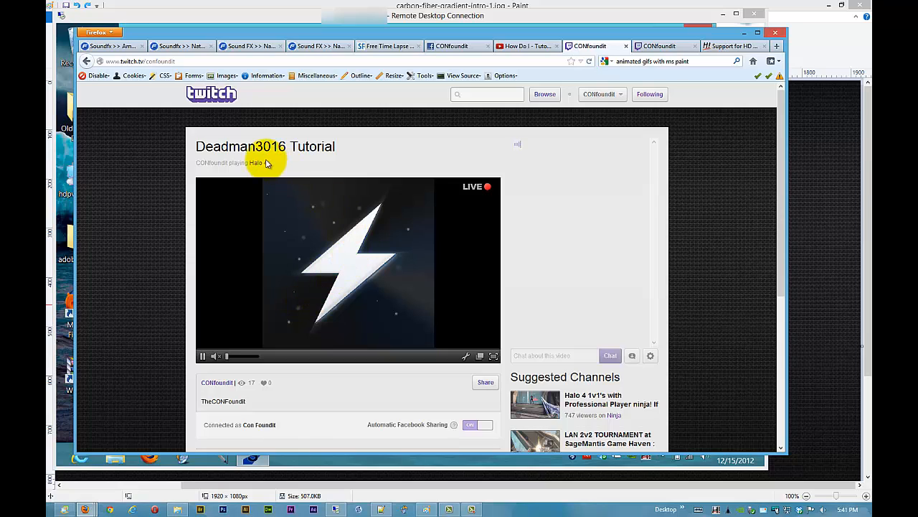